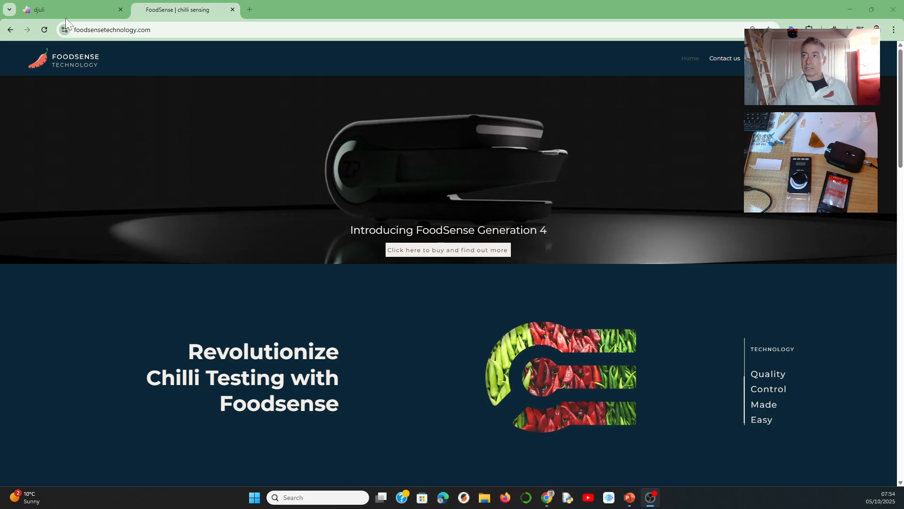
Return to the djuli SIA2017 report list and refresh it to show the Redhot reaper 100 reports.
{"action": "left_click", "coordinate": [69, 10]}
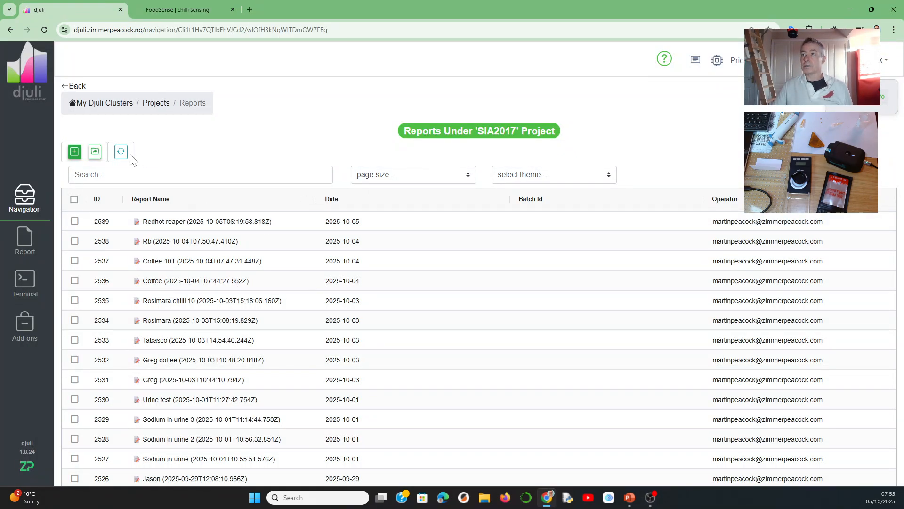
{"action": "mouse_move", "coordinate": [121, 152]}
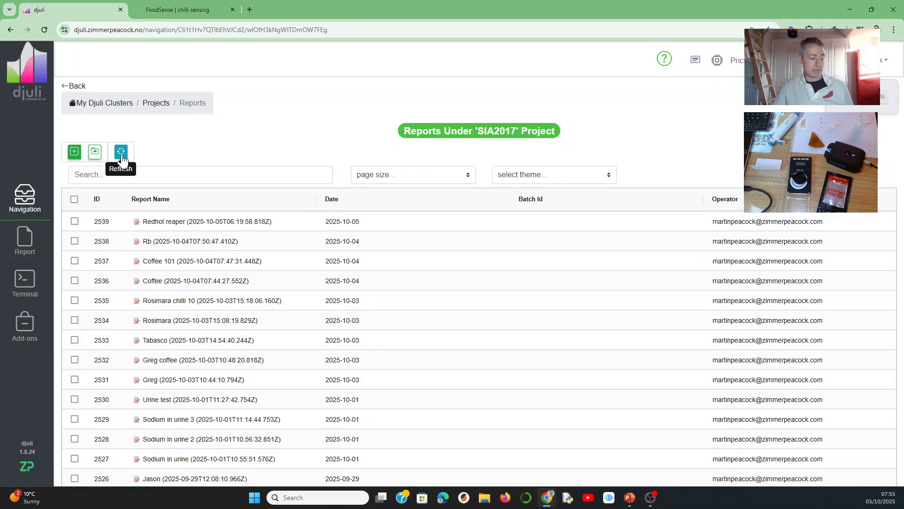
{"action": "left_click", "coordinate": [121, 152]}
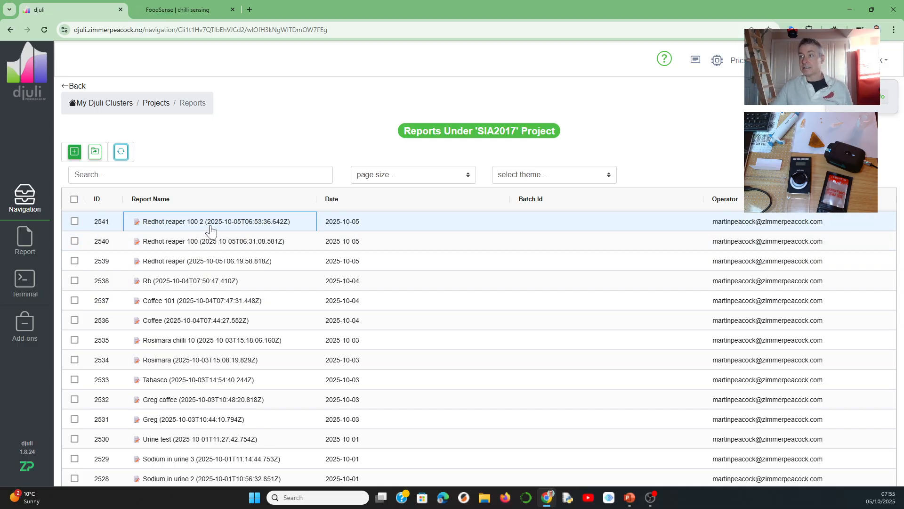
Open Redhot reaper 100 2 and review its curves and ~5.6 × 10^4 SHU peak height.
{"action": "left_click", "coordinate": [215, 221]}
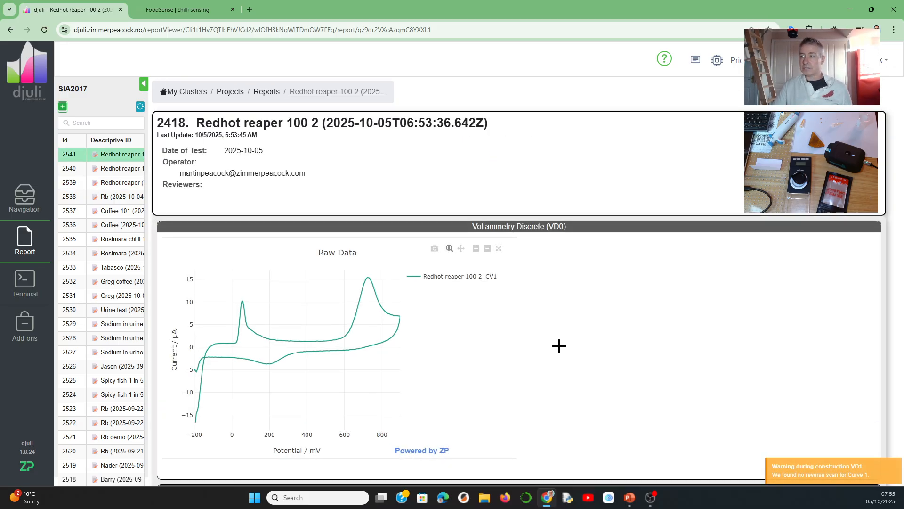
{"action": "scroll", "scroll_direction": "down", "scroll_amount": 3}
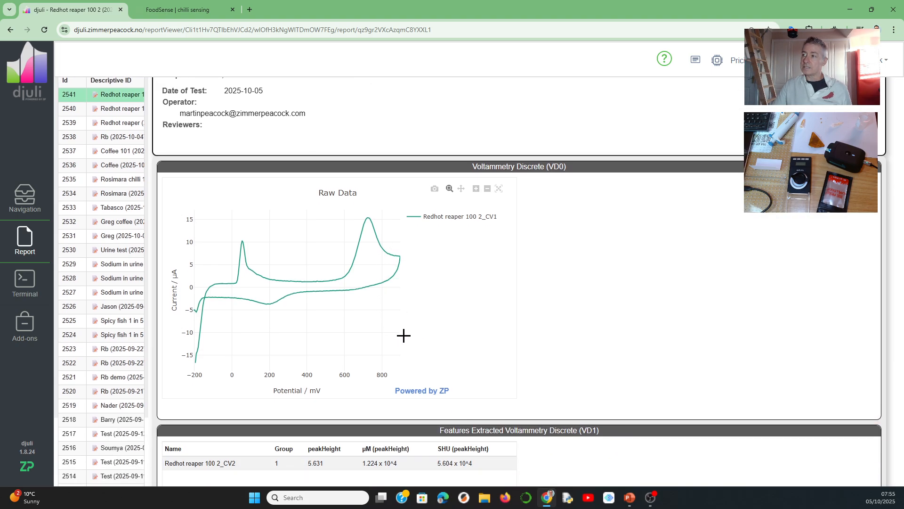
{"action": "scroll", "scroll_direction": "down", "scroll_amount": 3}
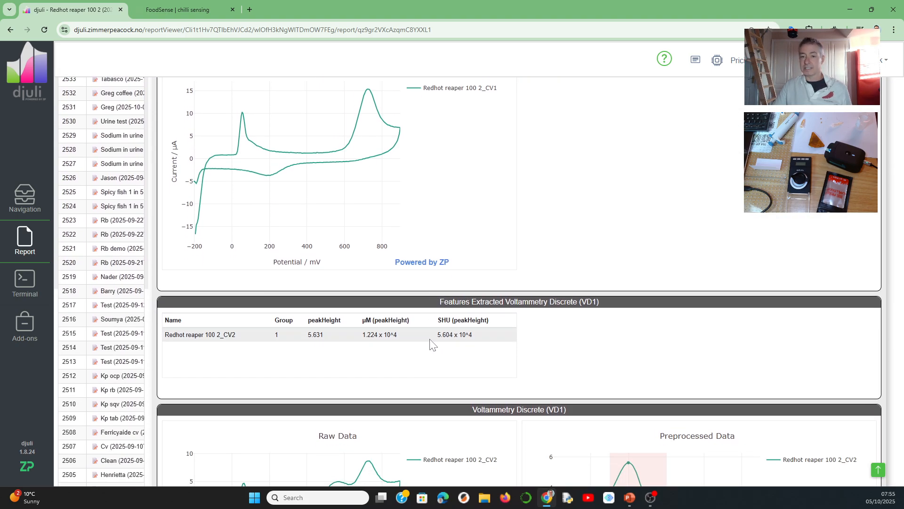
{"action": "scroll", "scroll_direction": "down", "scroll_amount": 3}
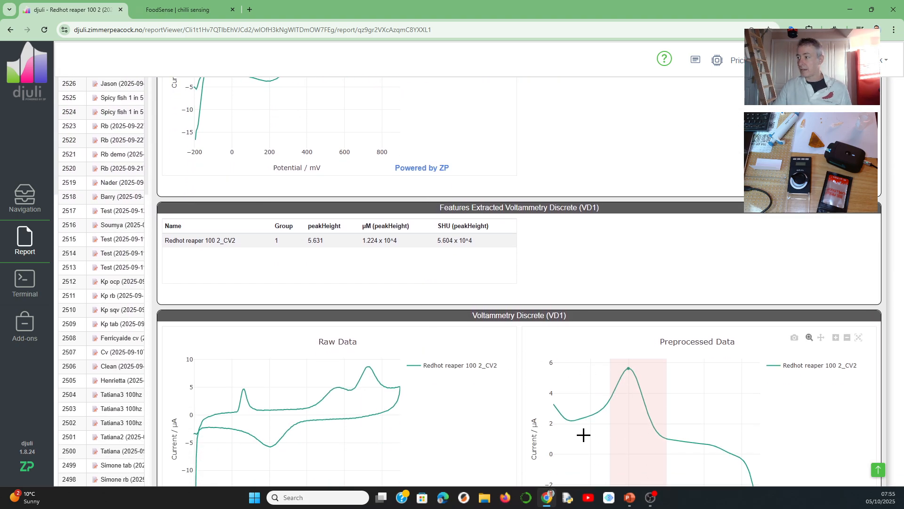
{"action": "mouse_move", "coordinate": [363, 390]}
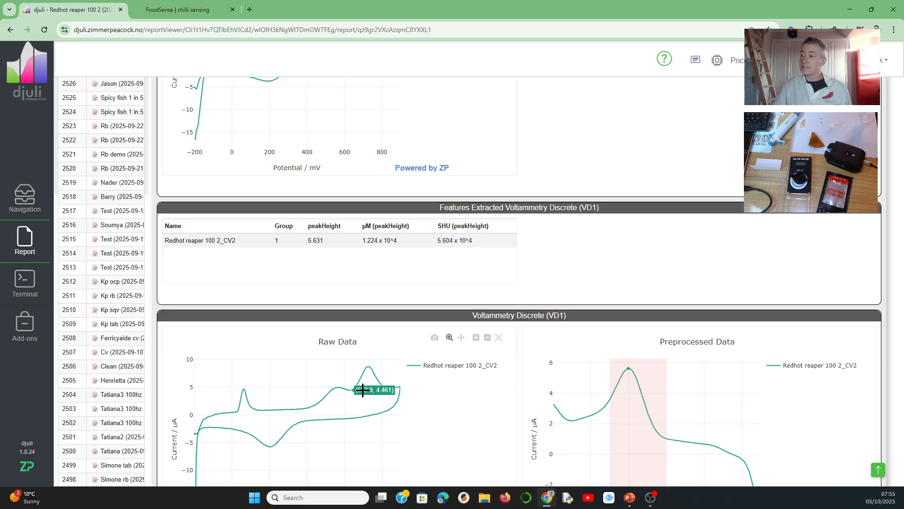
{"action": "mouse_move", "coordinate": [299, 434]}
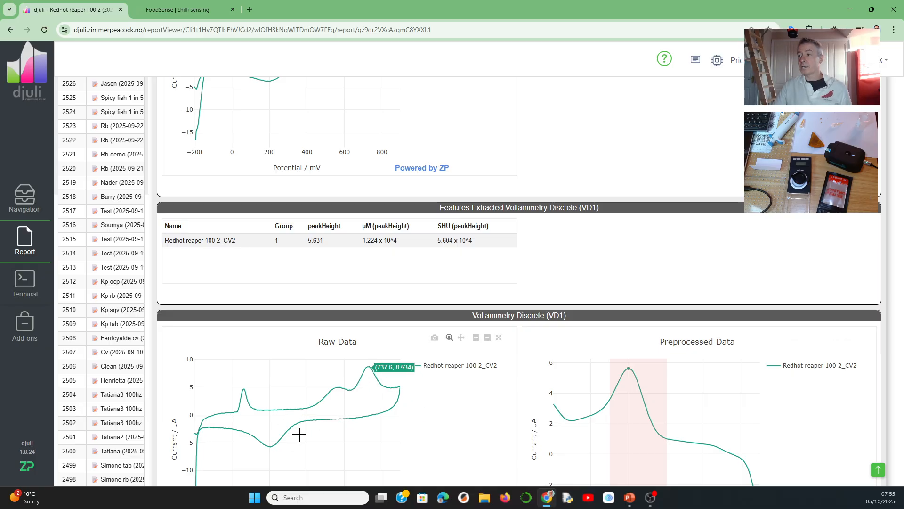
{"action": "mouse_move", "coordinate": [384, 391]}
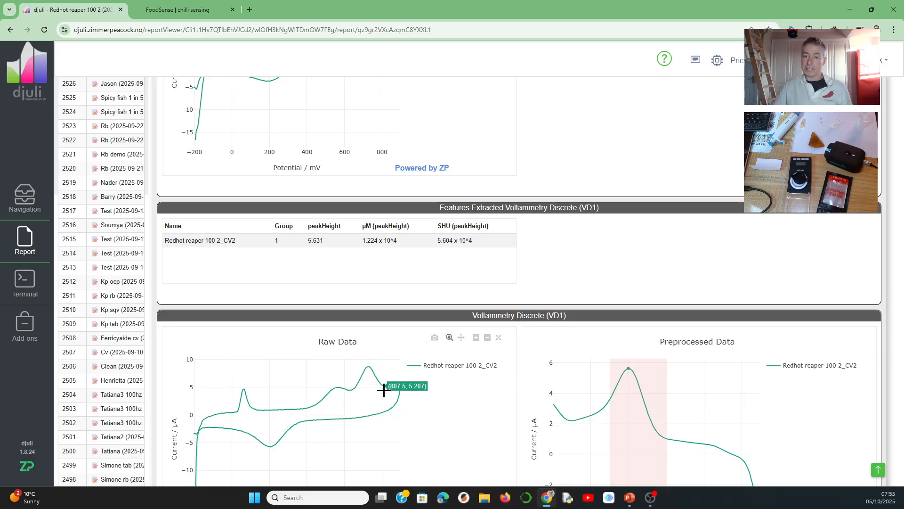
{"action": "mouse_move", "coordinate": [383, 396]}
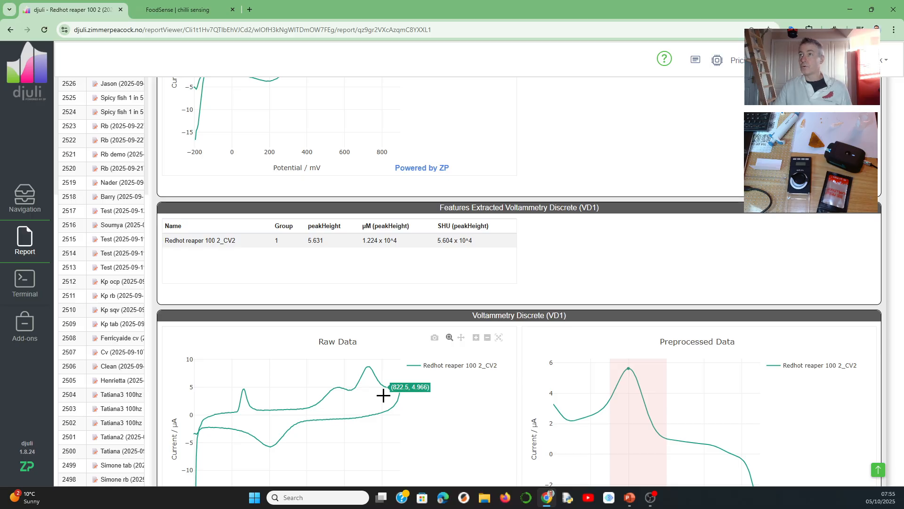
{"action": "mouse_move", "coordinate": [378, 396]}
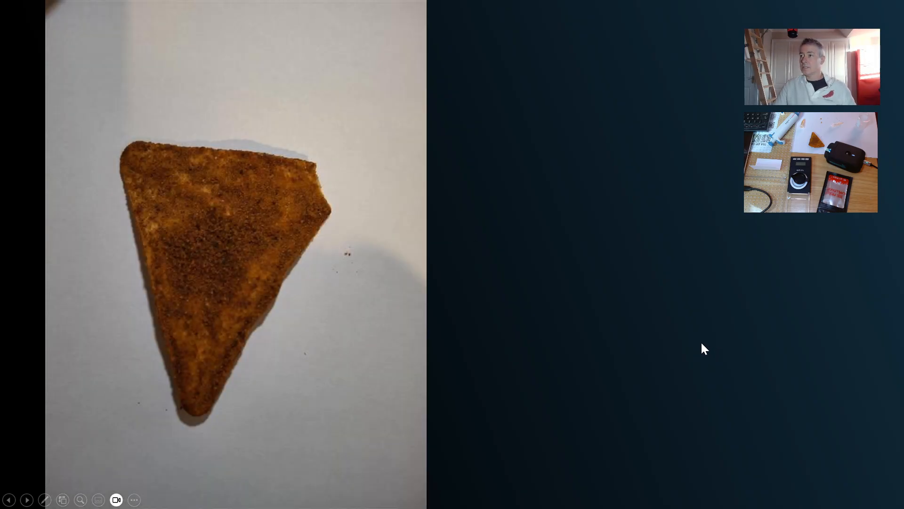
{"action": "mouse_move", "coordinate": [321, 195]}
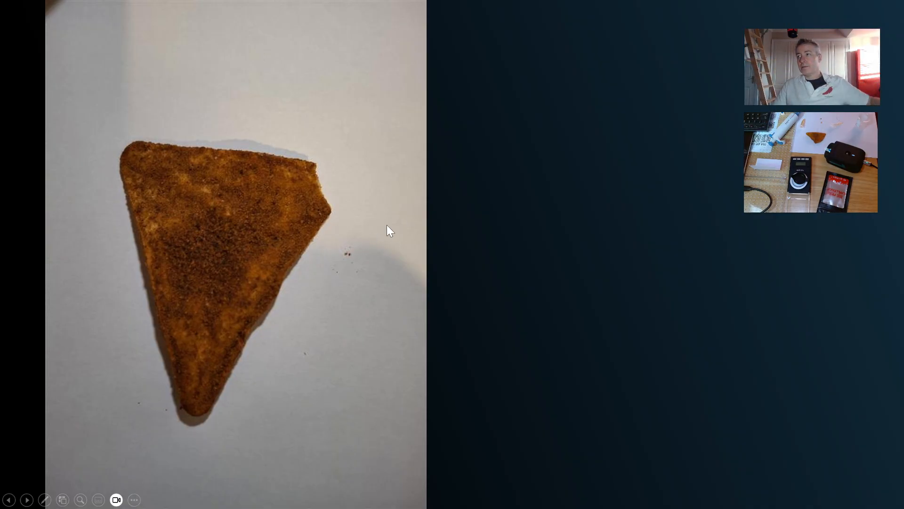
{"action": "mouse_move", "coordinate": [196, 166]}
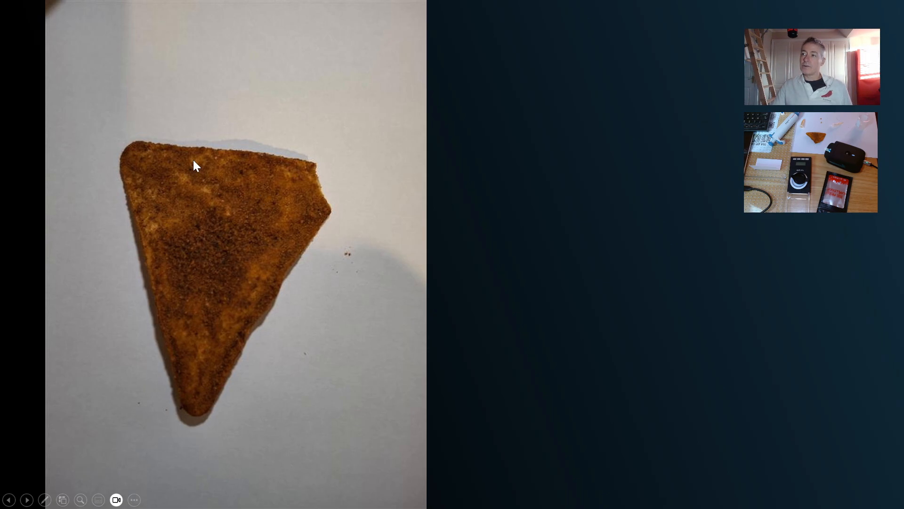
{"action": "mouse_move", "coordinate": [202, 198]}
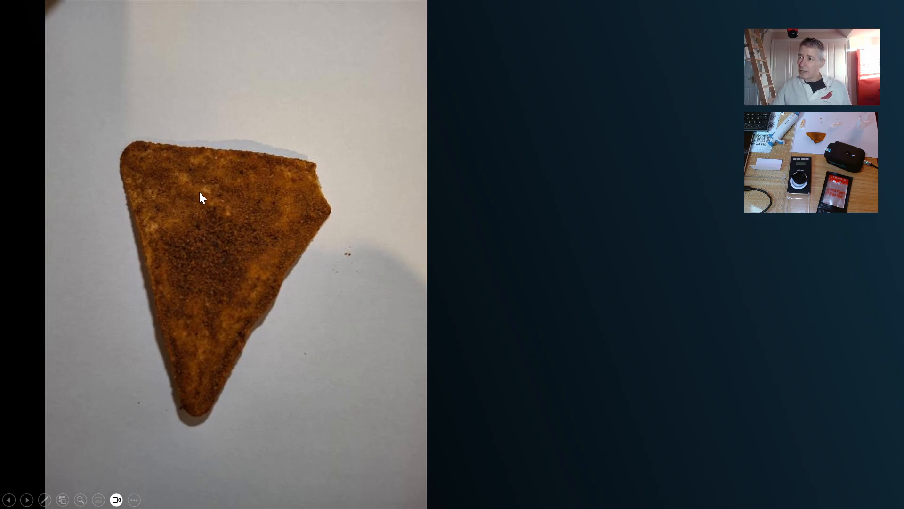
{"action": "mouse_move", "coordinate": [272, 276]}
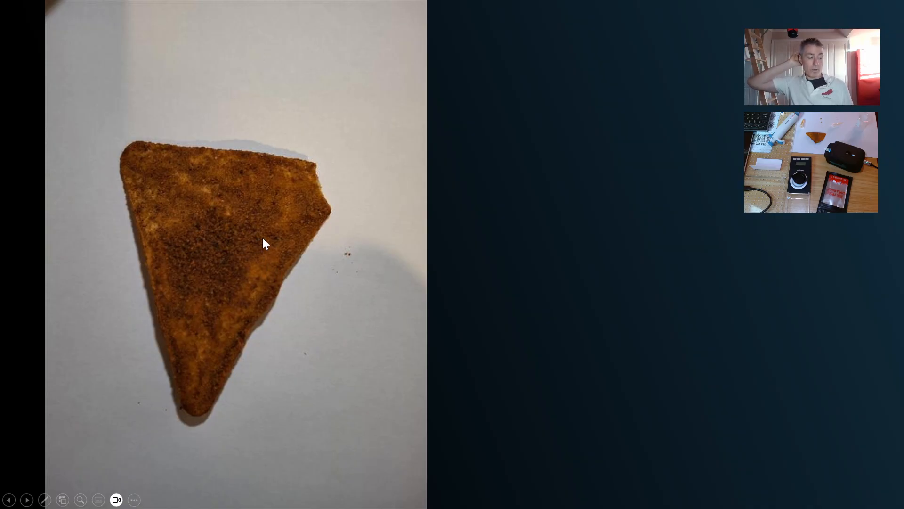
{"action": "mouse_move", "coordinate": [455, 239]}
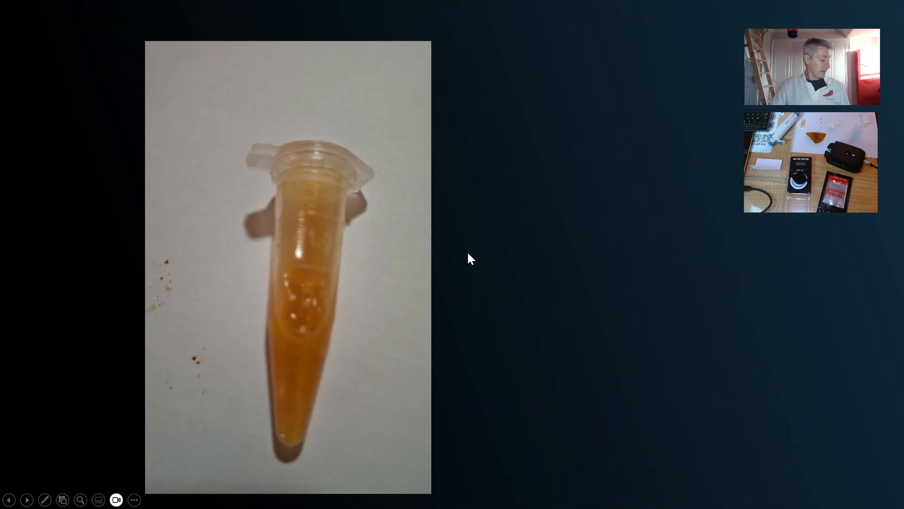
{"action": "mouse_move", "coordinate": [490, 260]}
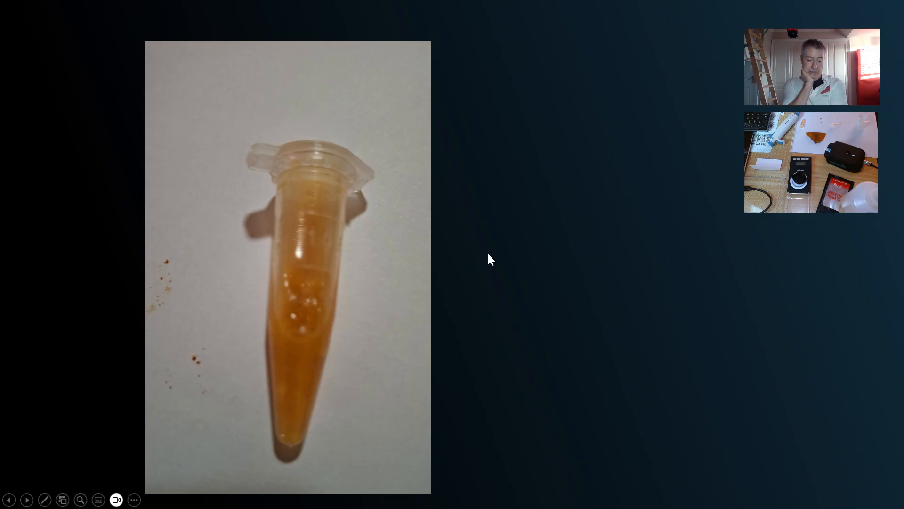
{"action": "mouse_move", "coordinate": [595, 257]}
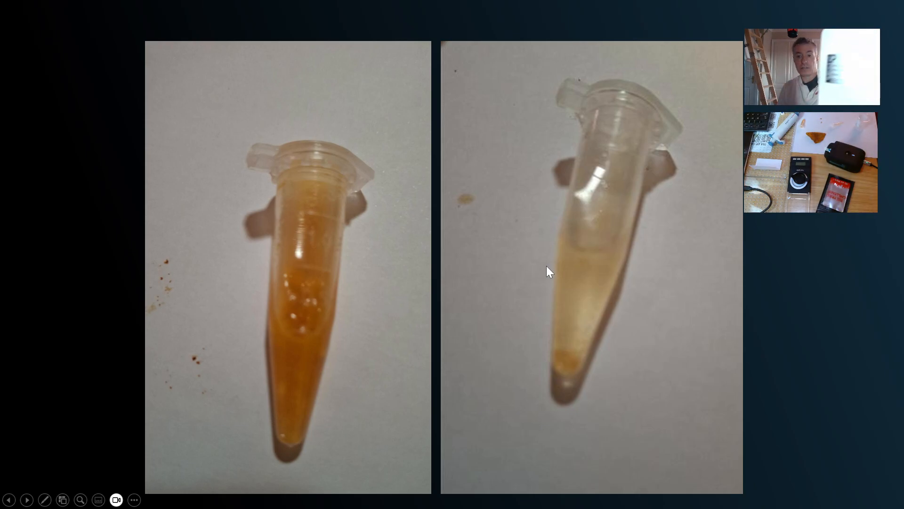
{"action": "mouse_move", "coordinate": [846, 231]}
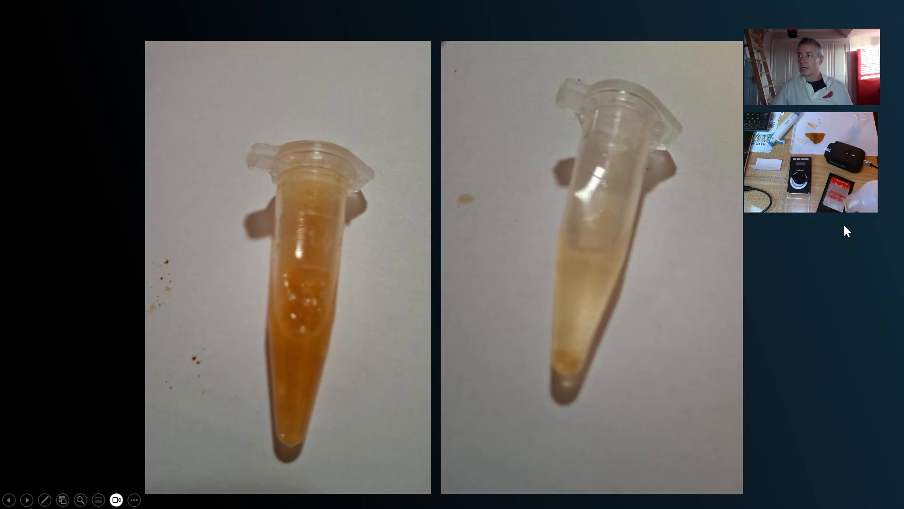
Advance the slideshow past the diluted tube photo to the closing 'Thank you' slide.
{"action": "left_click", "coordinate": [28, 499]}
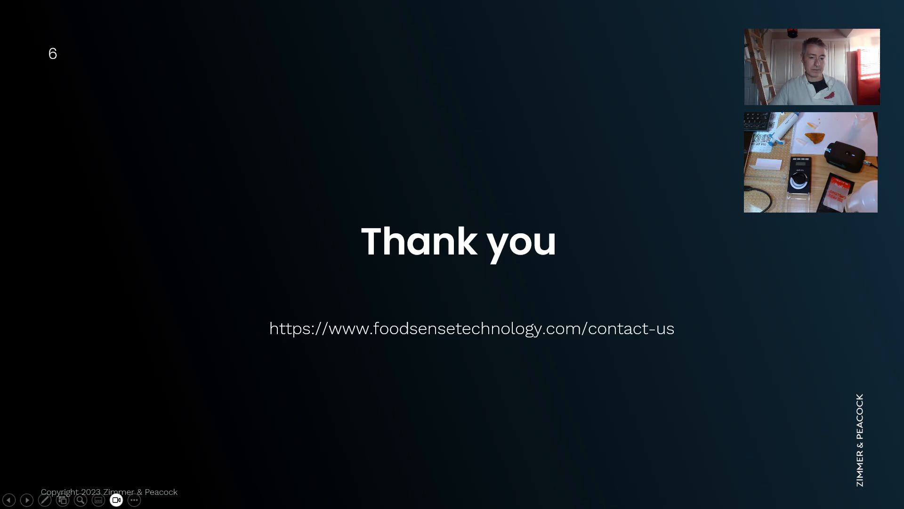